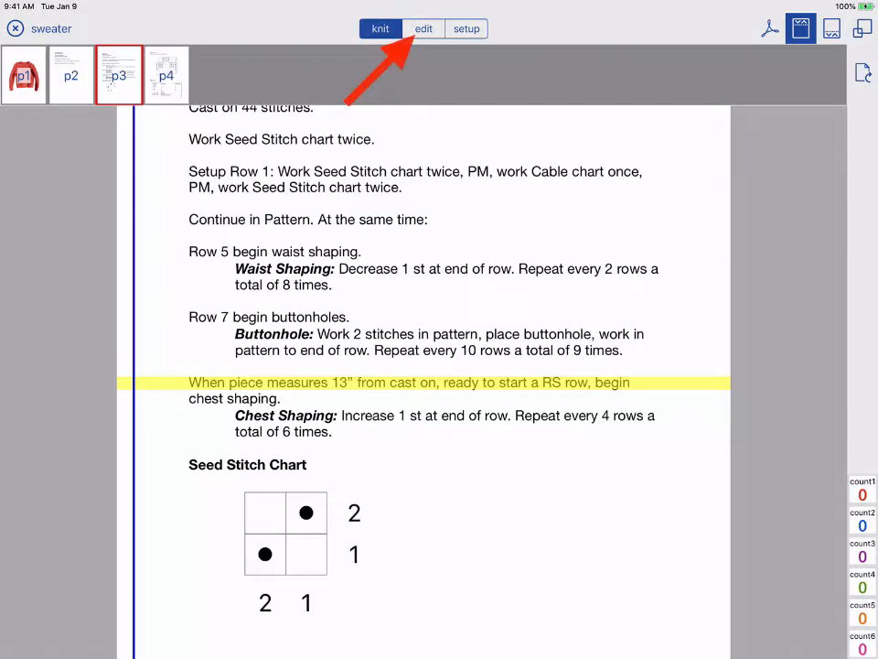
Switch the sweater project from knit mode into edit mode.
left_click(424, 29)
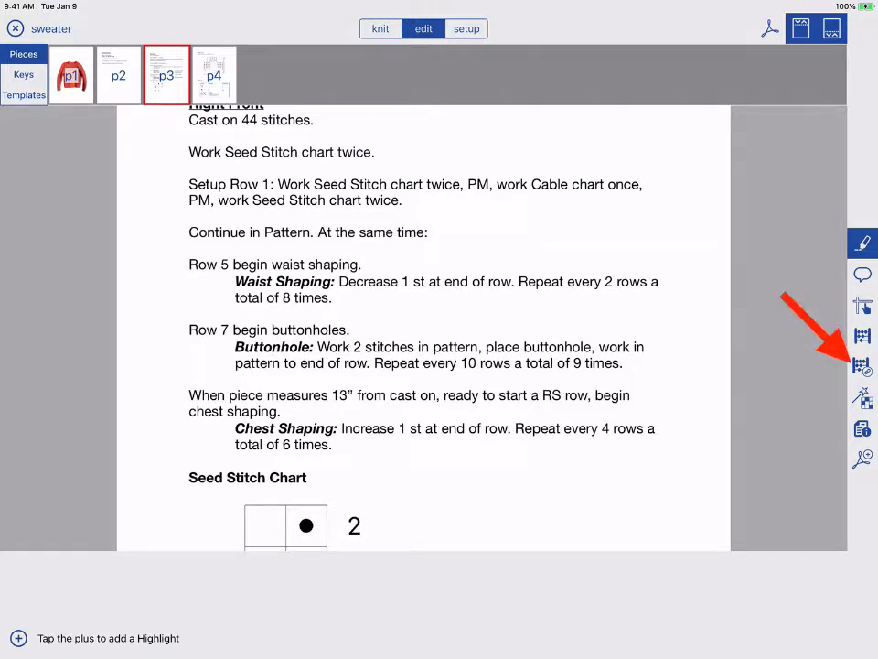
Open the linked action counter settings and pick pink as the new counter's colour.
left_click(860, 366)
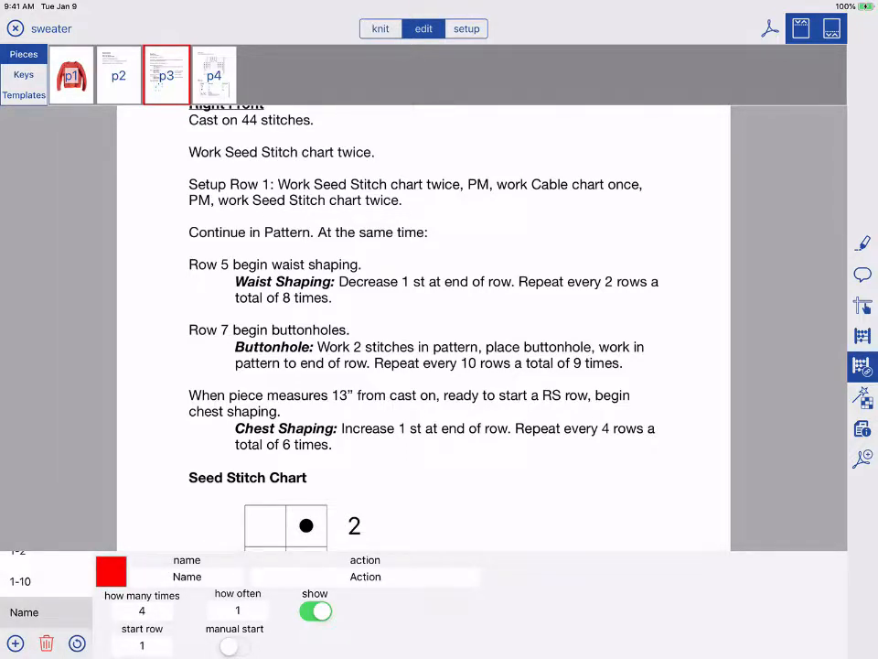
left_click(109, 570)
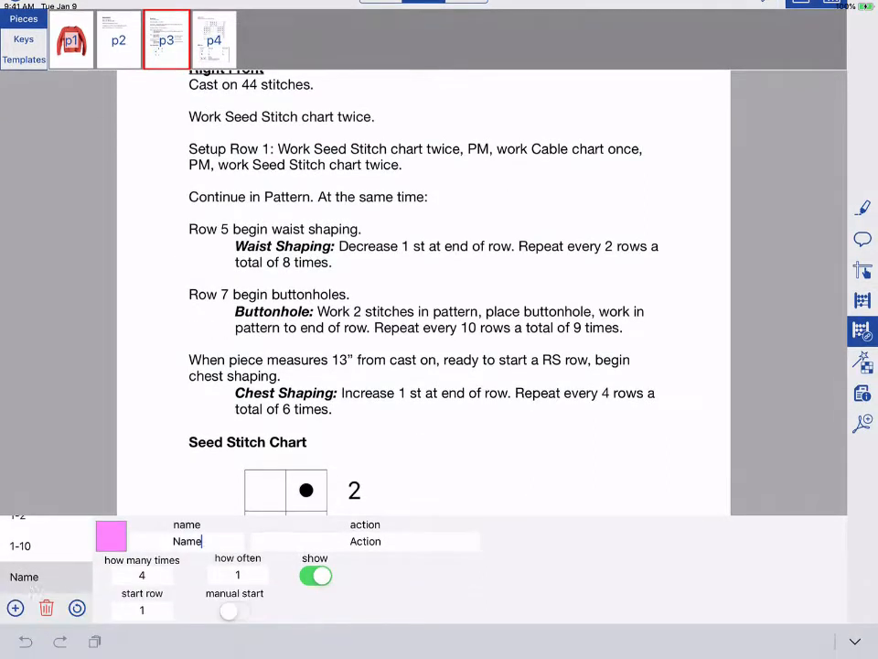
Name the counter 'chest', give it the action 'inc 1 st end of row' and enable manual start.
type("chest")
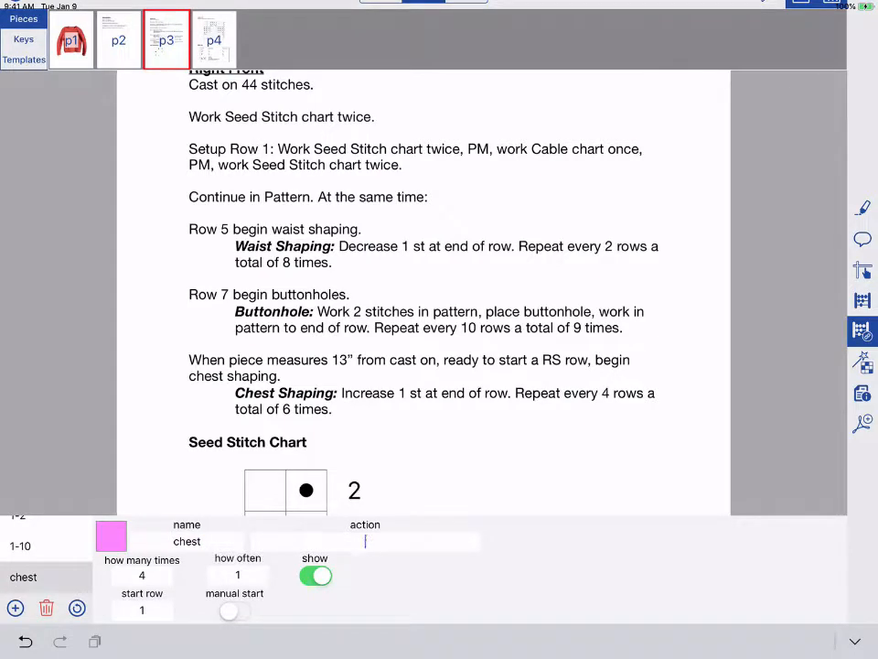
type("inc 1 st end of row")
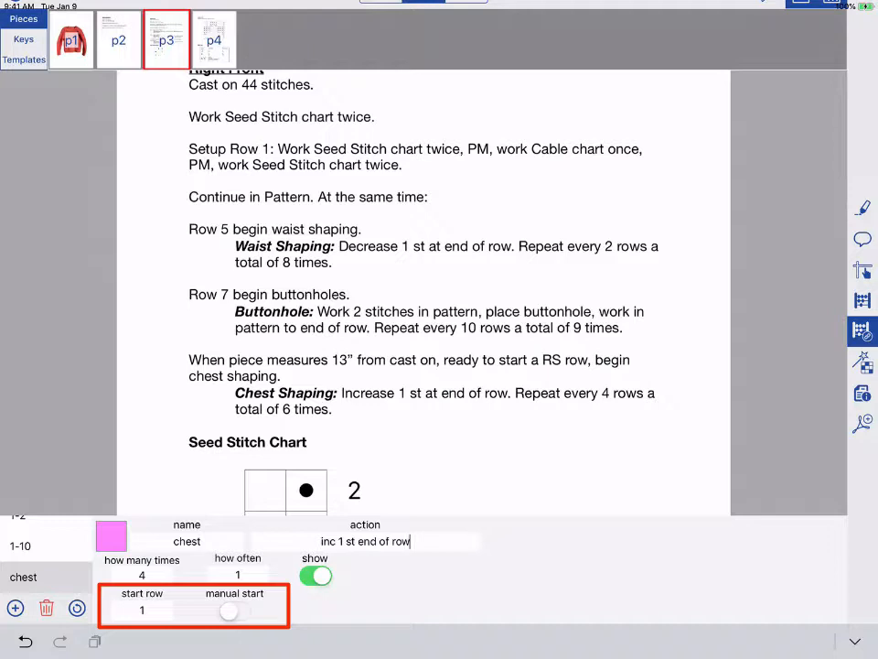
left_click(228, 611)
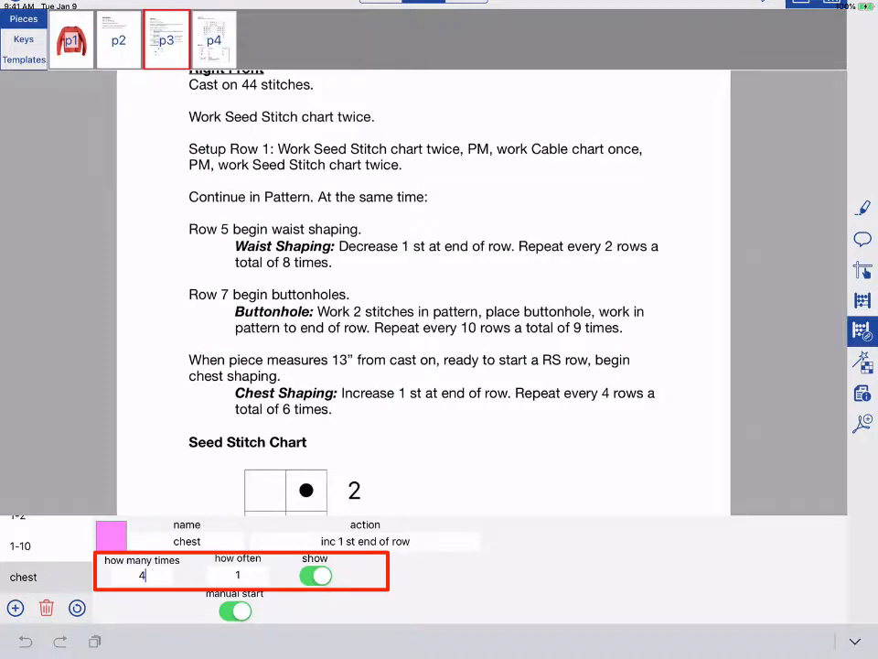
Set the chest counter to repeat 6 times, every 4 rows.
type("6")
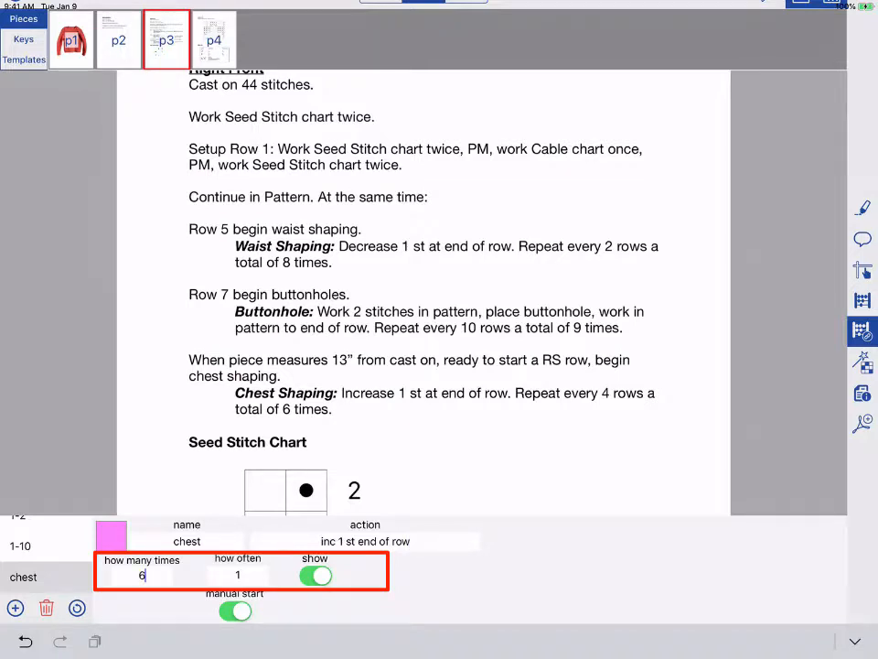
left_click(238, 574)
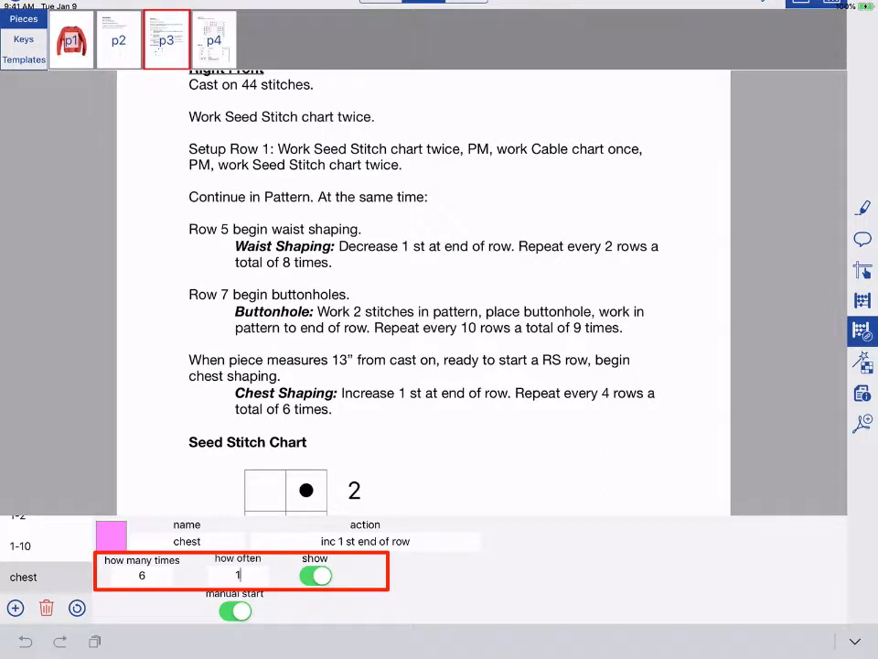
type("4")
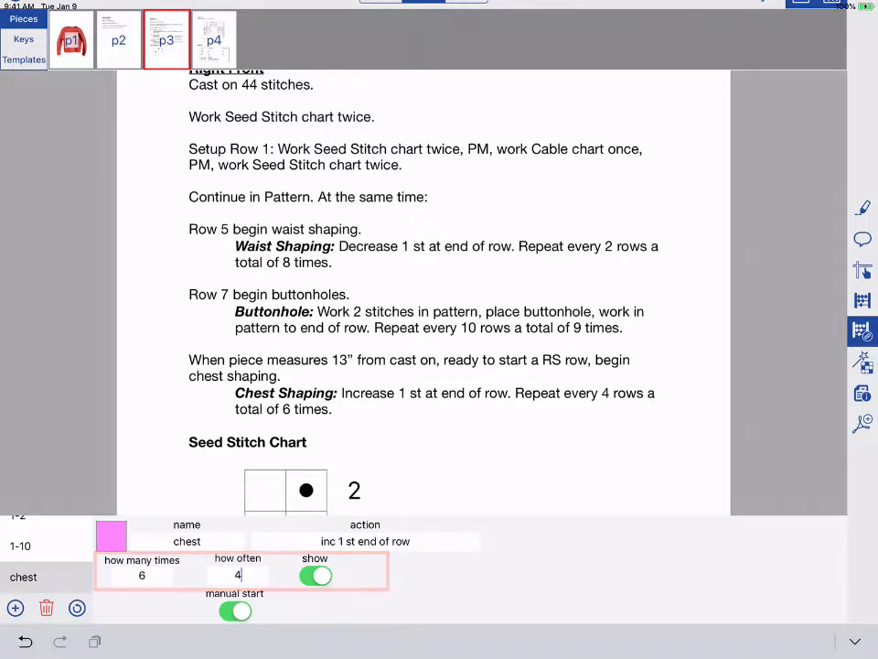